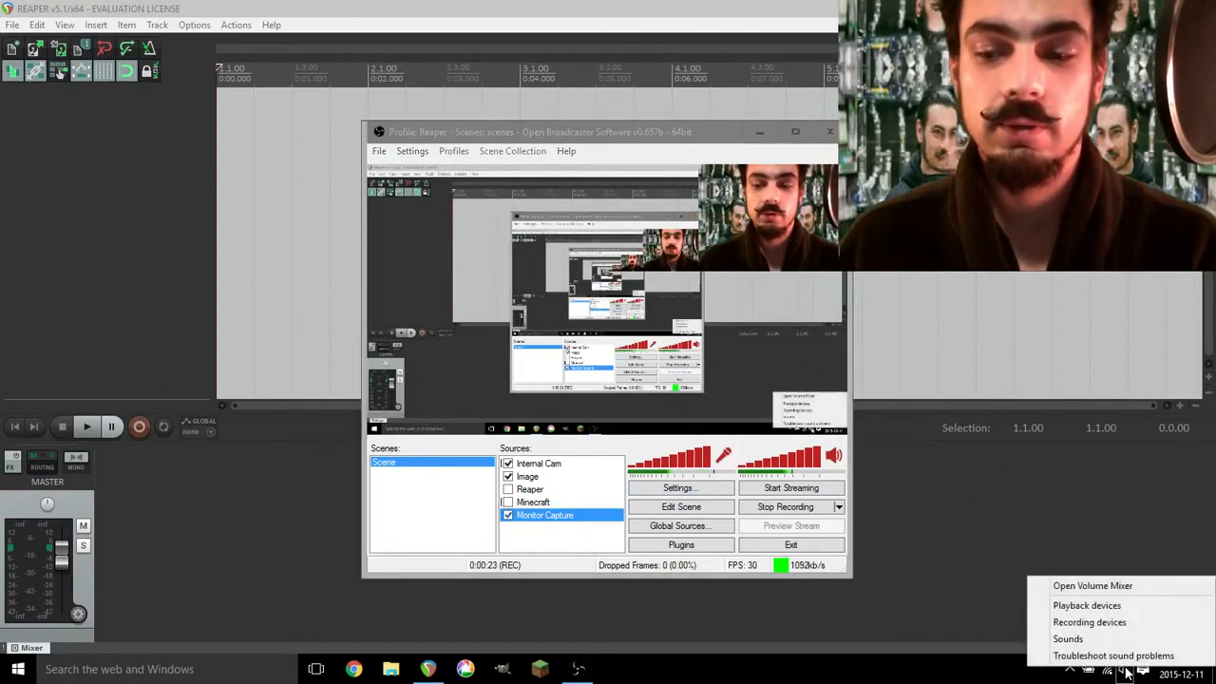
mouse_move(1090, 621)
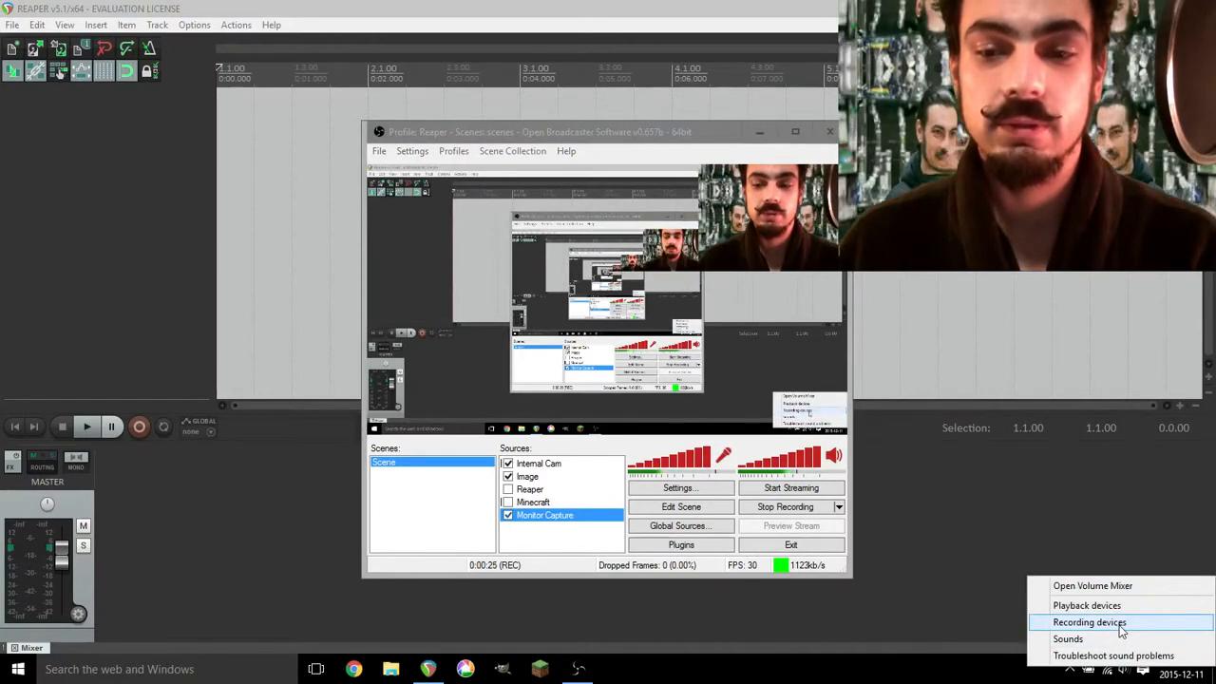
Select the USB Multi-Channel Audio Device microphone among the recording devices and bring up its properties
left_click(1091, 623)
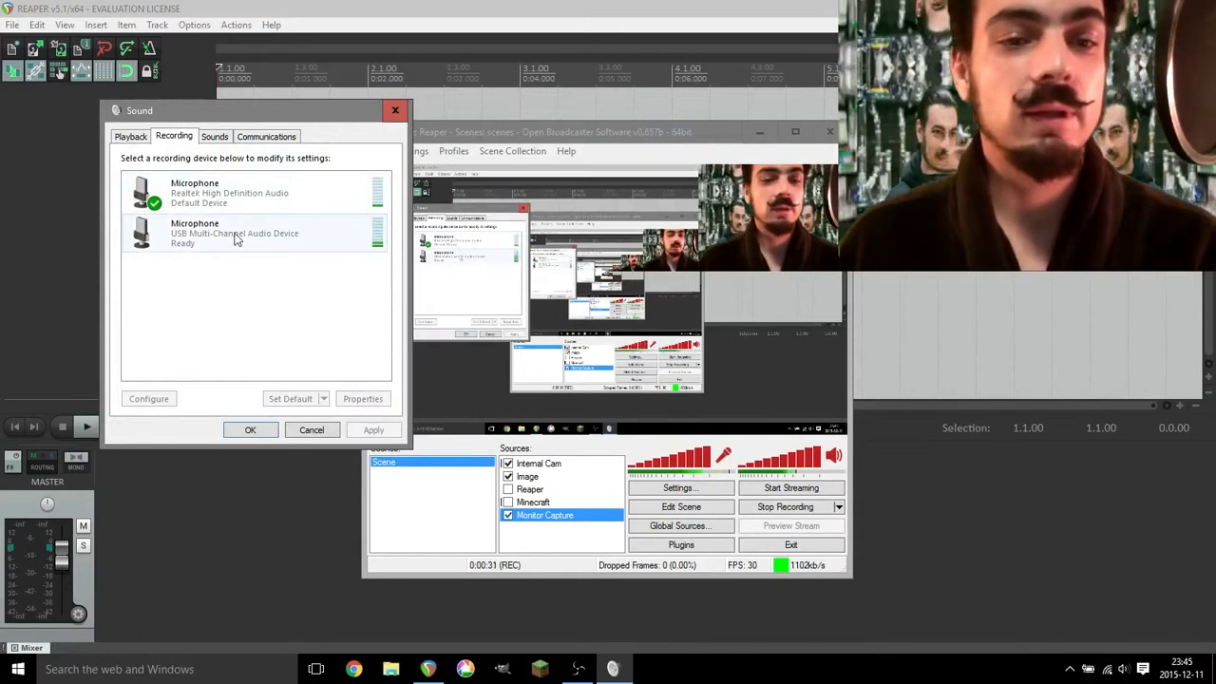
left_click(236, 231)
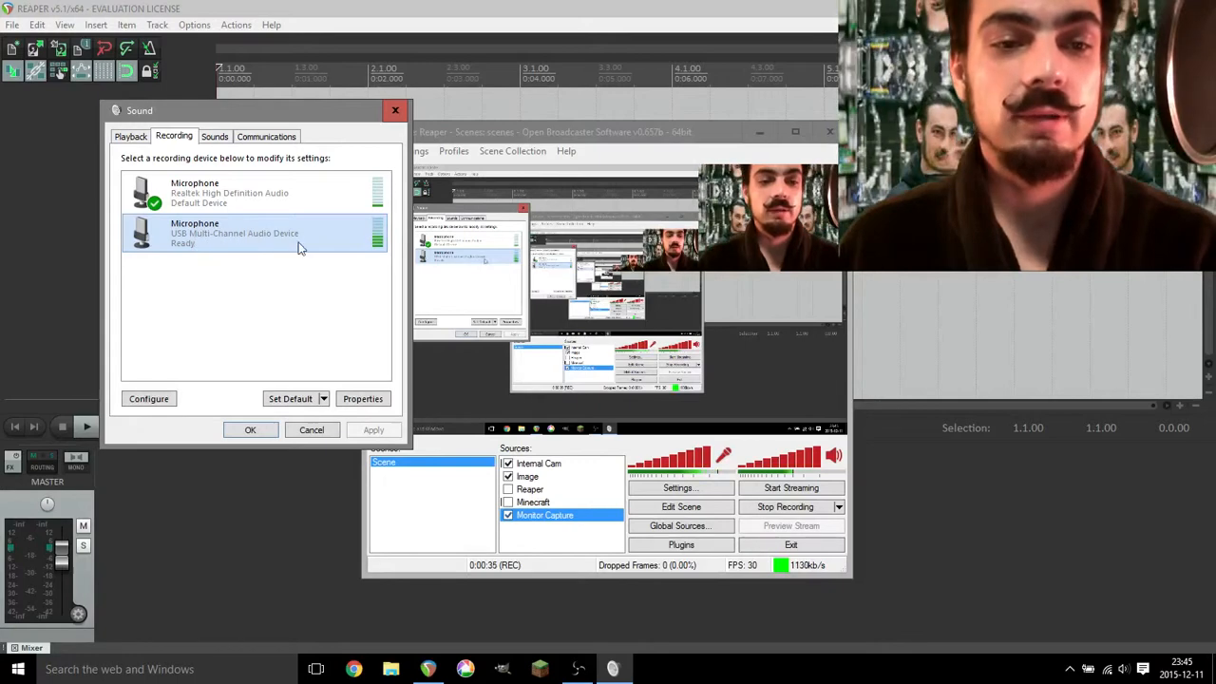
left_click(363, 399)
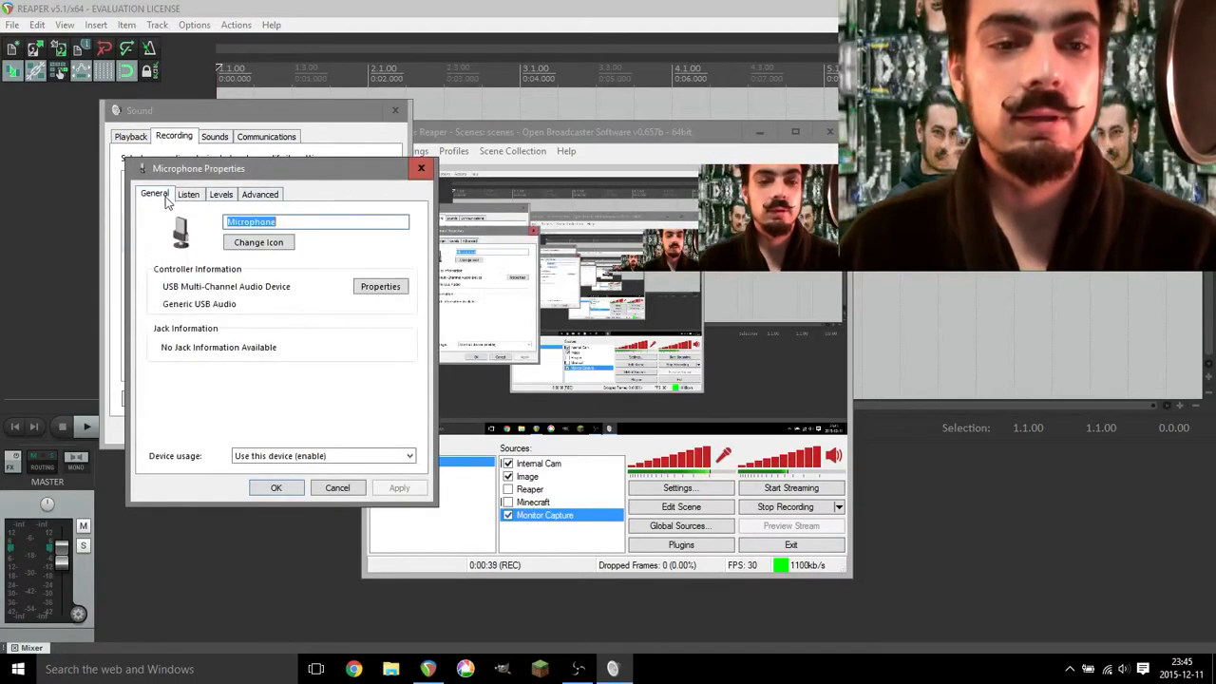
Set the USB microphone's input level to about 76 in the Levels settings and confirm
left_click(220, 193)
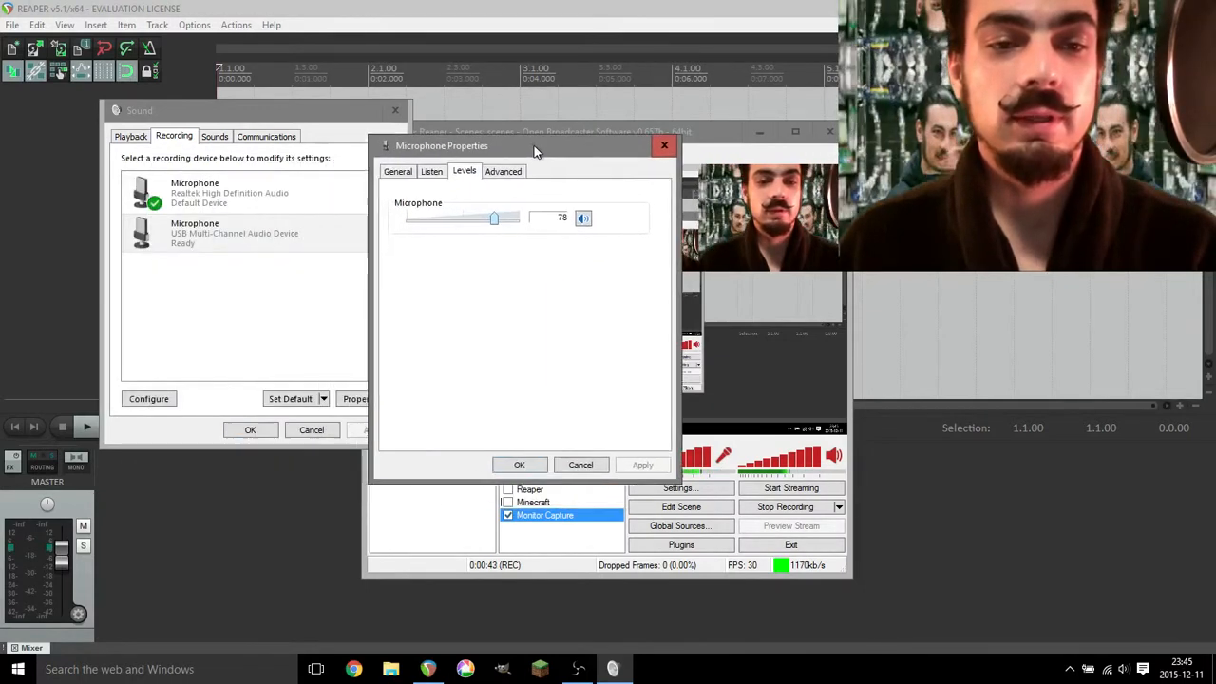
left_click_drag(536, 145, 589, 118)
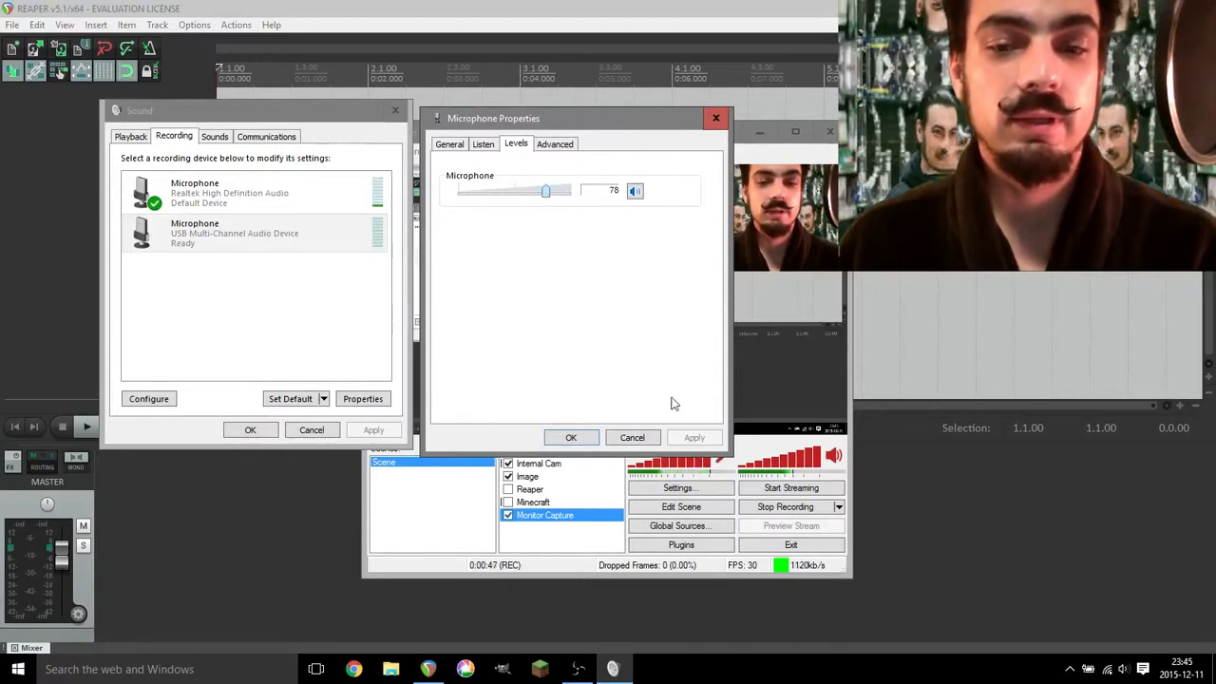
left_click_drag(545, 191, 521, 190)
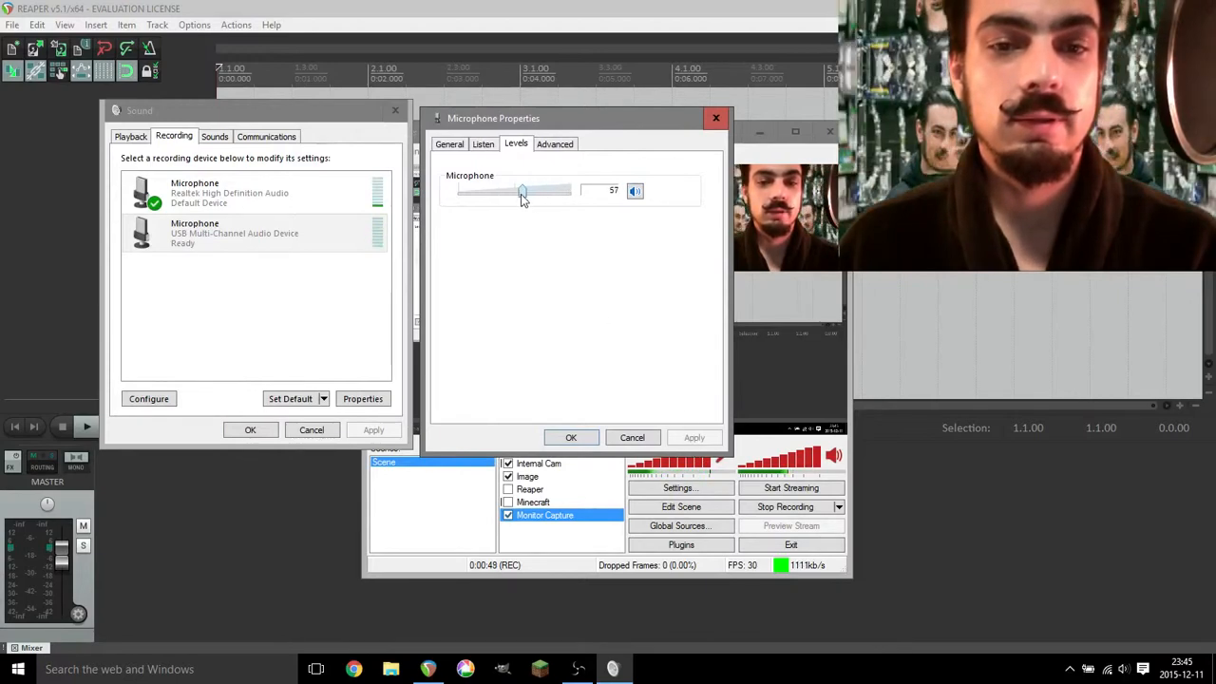
left_click_drag(521, 190, 489, 190)
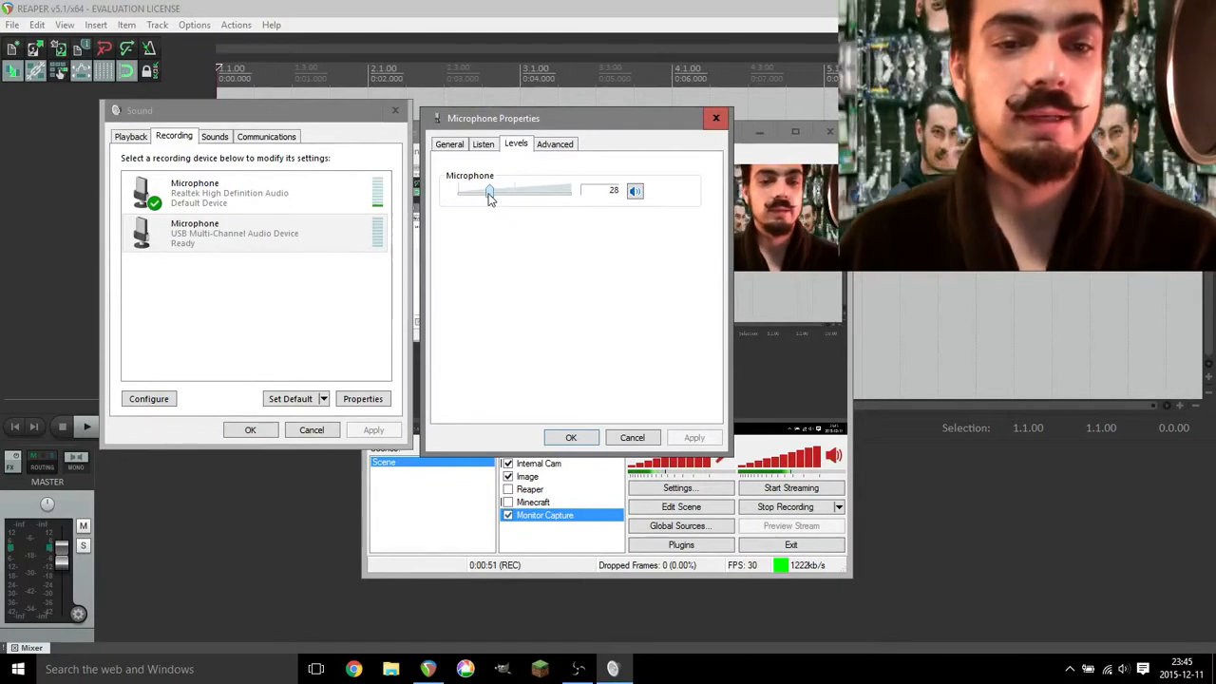
left_click_drag(490, 190, 555, 190)
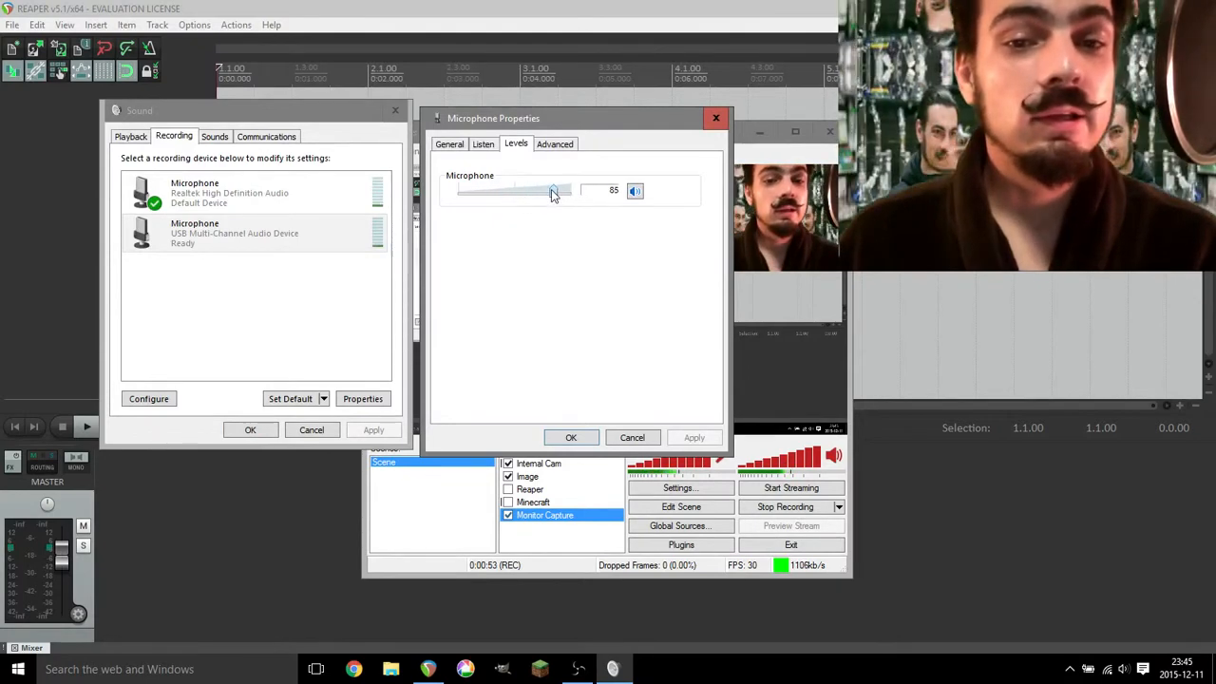
left_click_drag(555, 190, 568, 190)
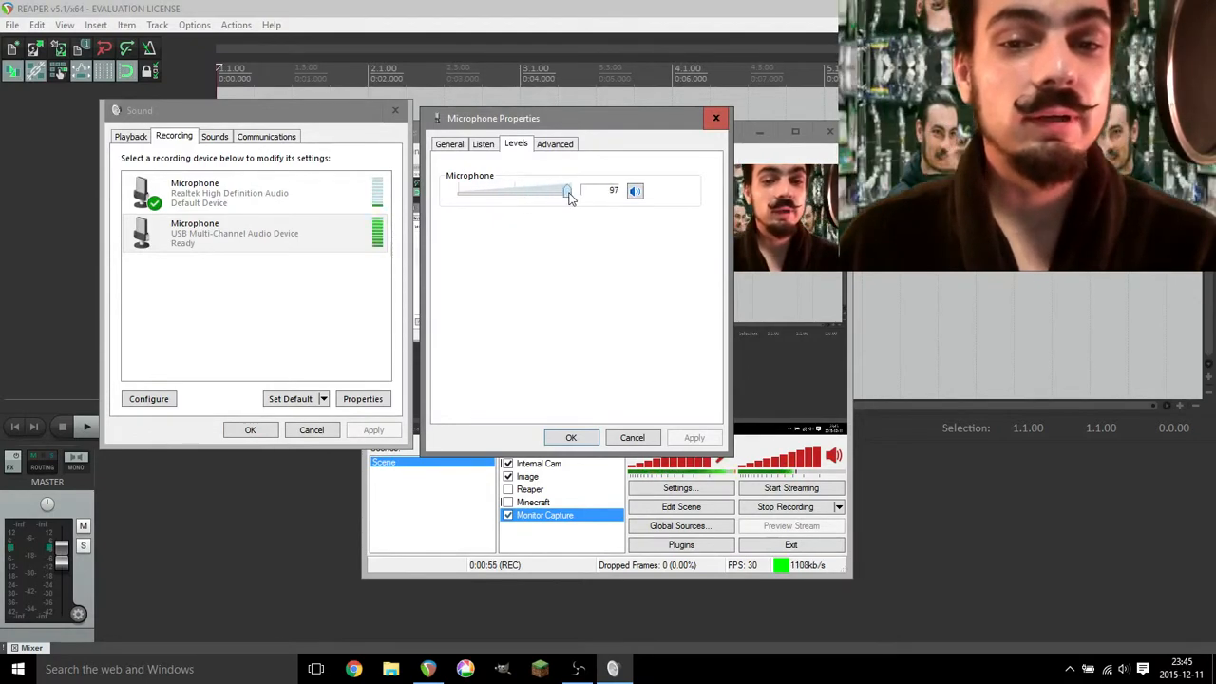
left_click_drag(568, 190, 549, 190)
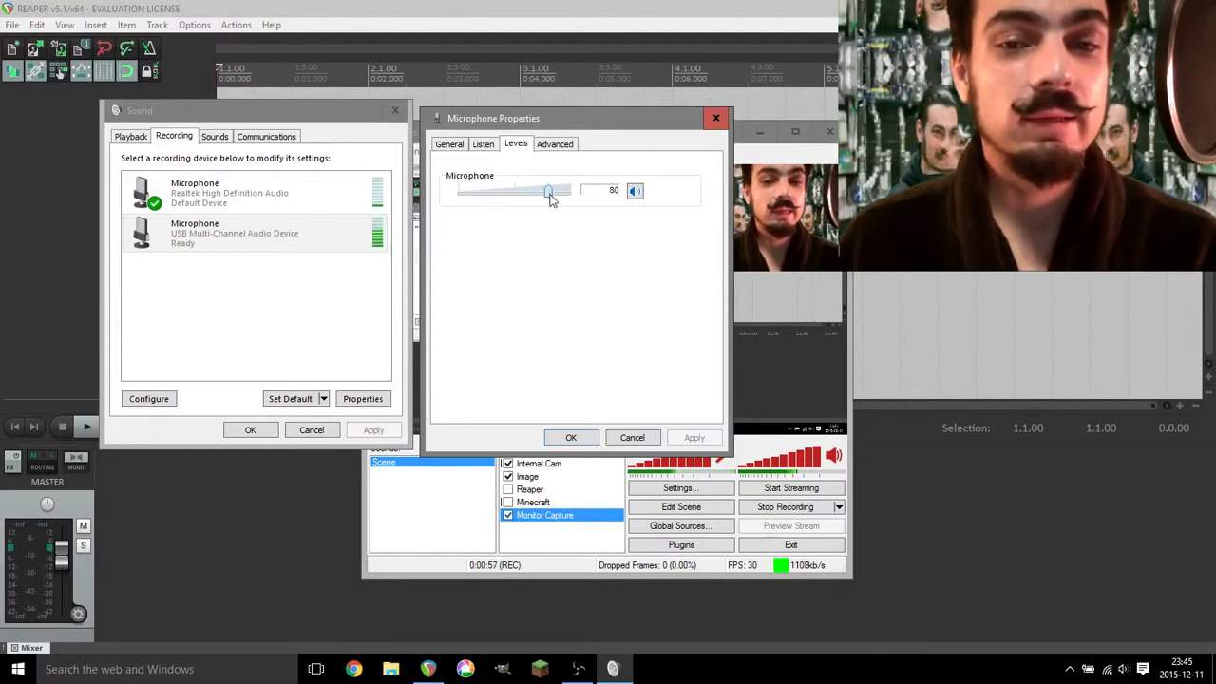
left_click_drag(549, 190, 543, 190)
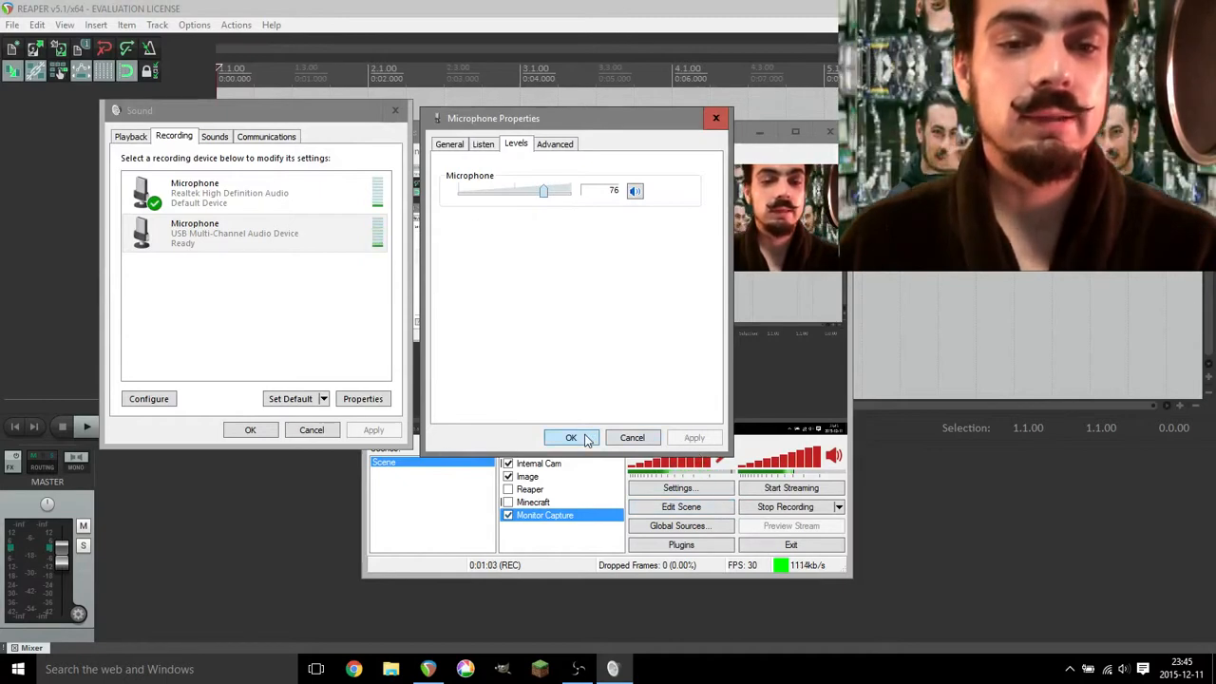
left_click(570, 437)
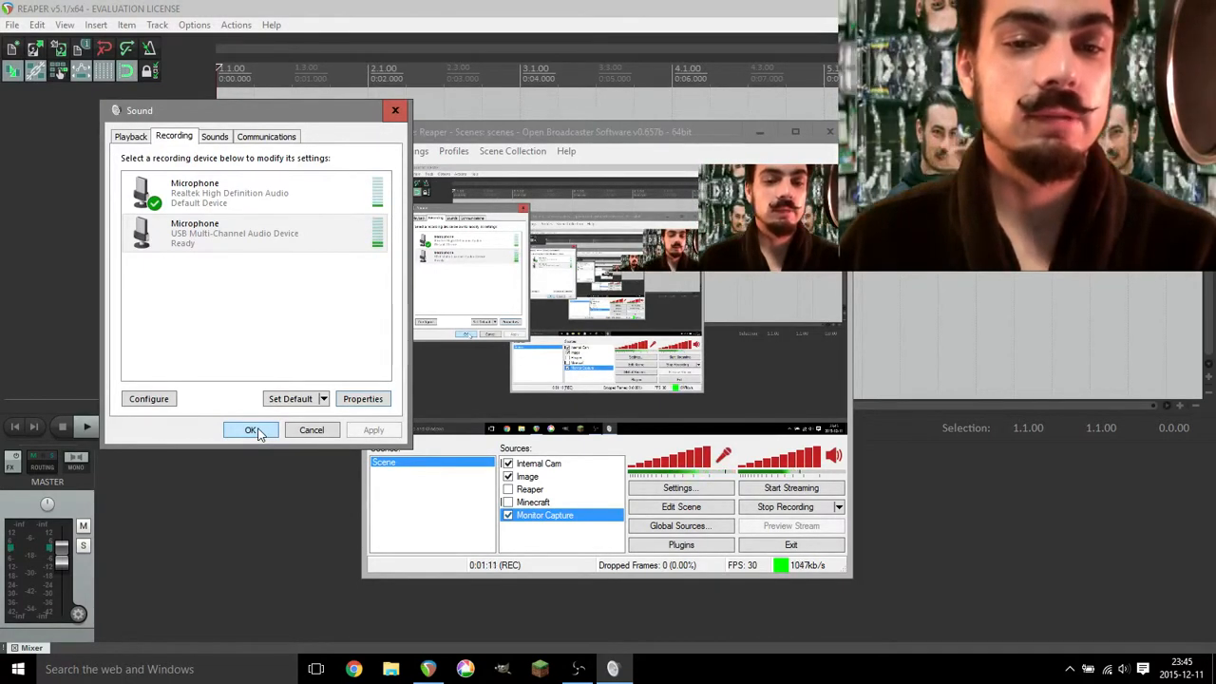
Close the Sound settings and add a new track to the REAPER project
left_click(251, 429)
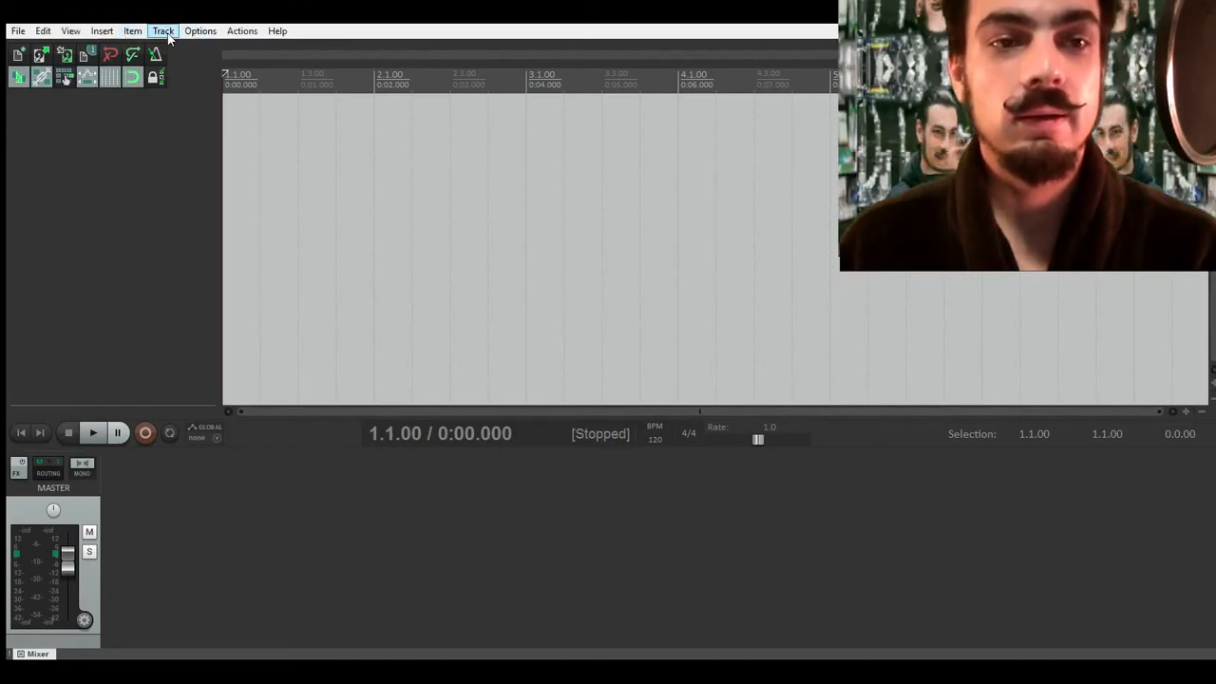
left_click(163, 30)
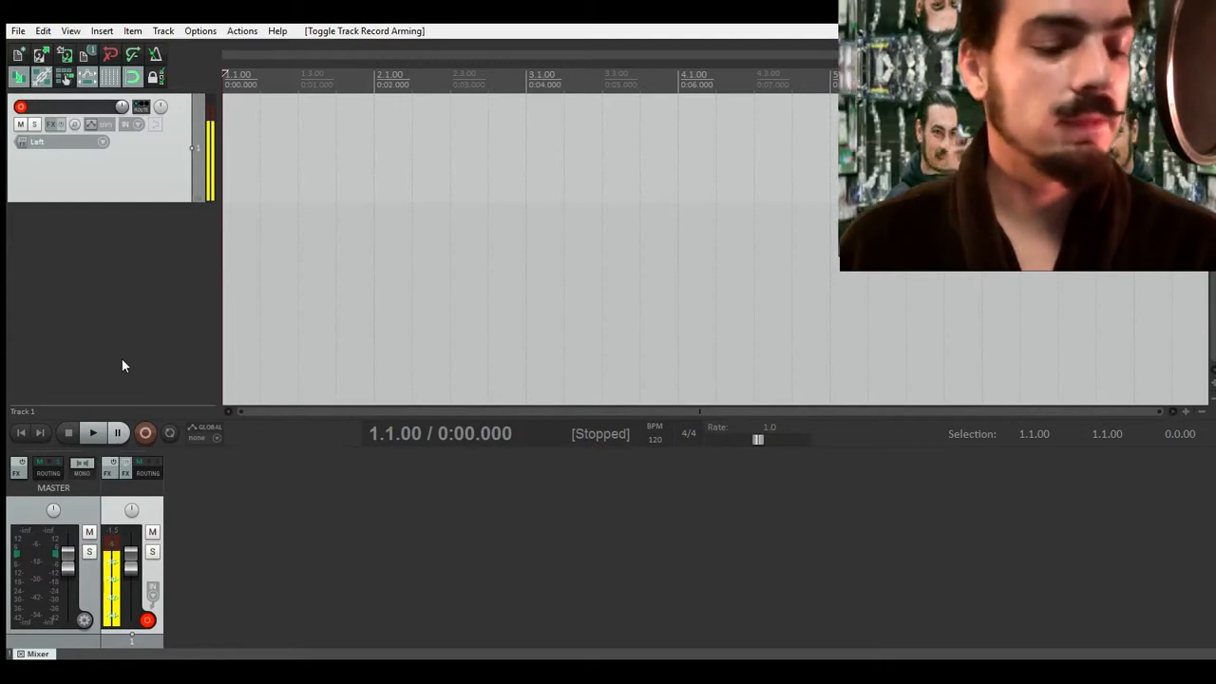
mouse_move(182, 406)
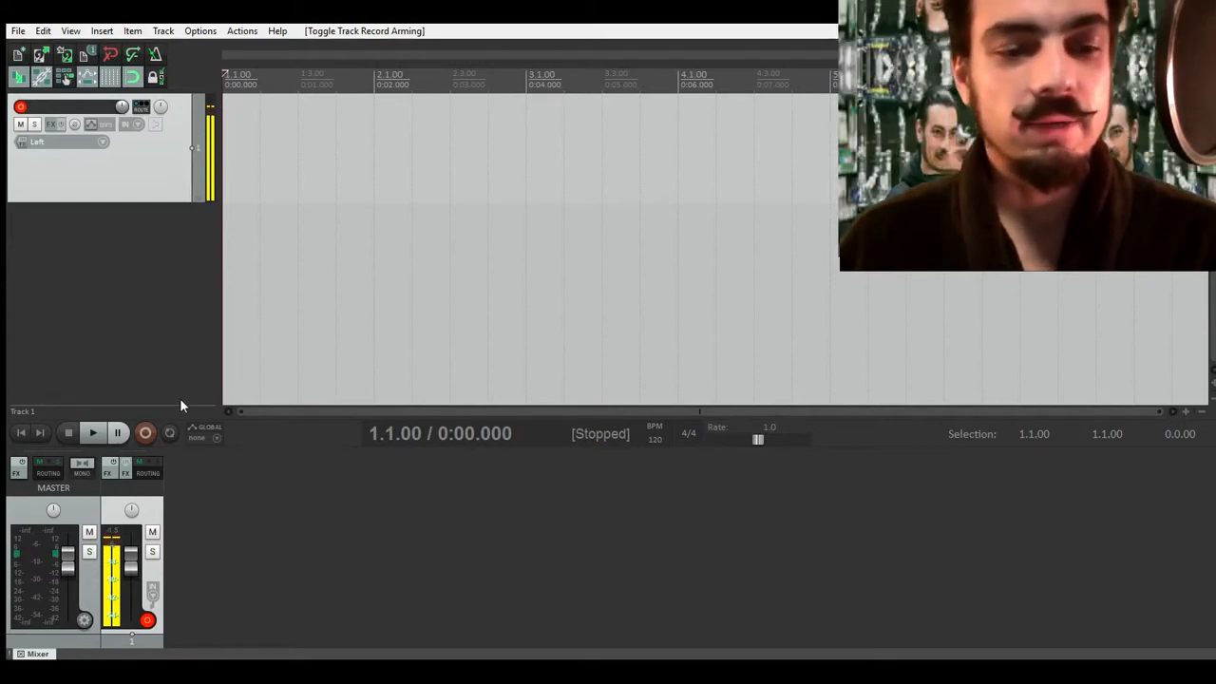
Record a vocal take on the armed track and stop when the take is done
left_click(146, 616)
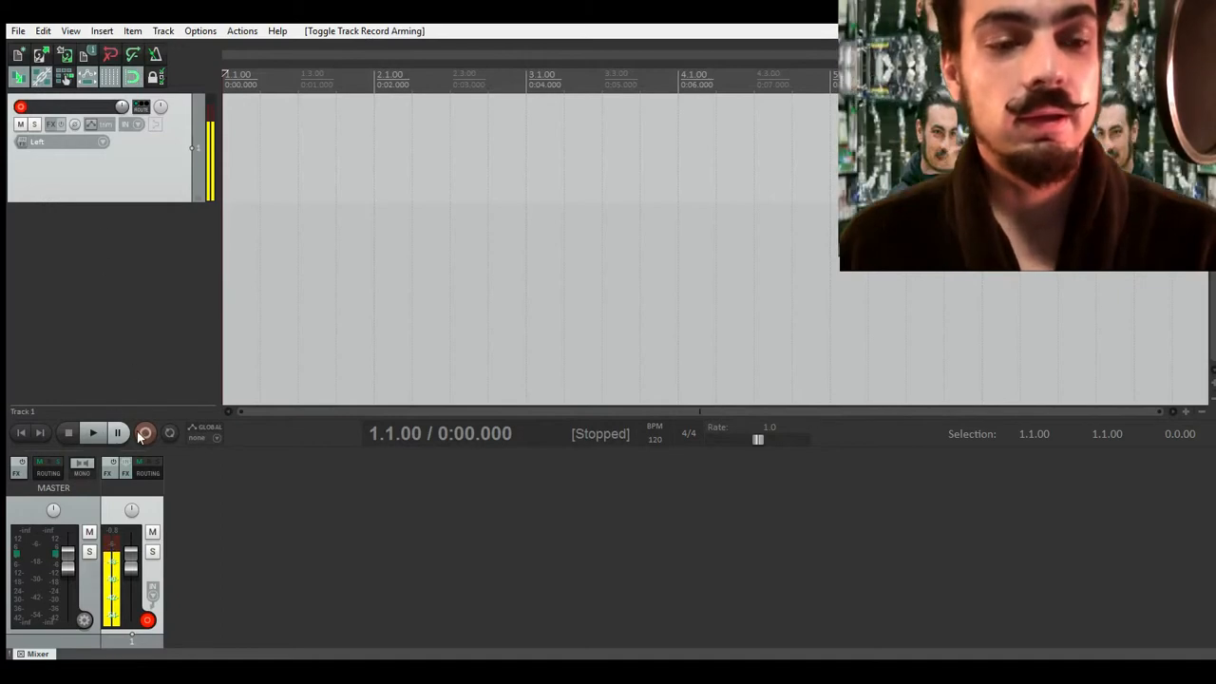
mouse_move(144, 434)
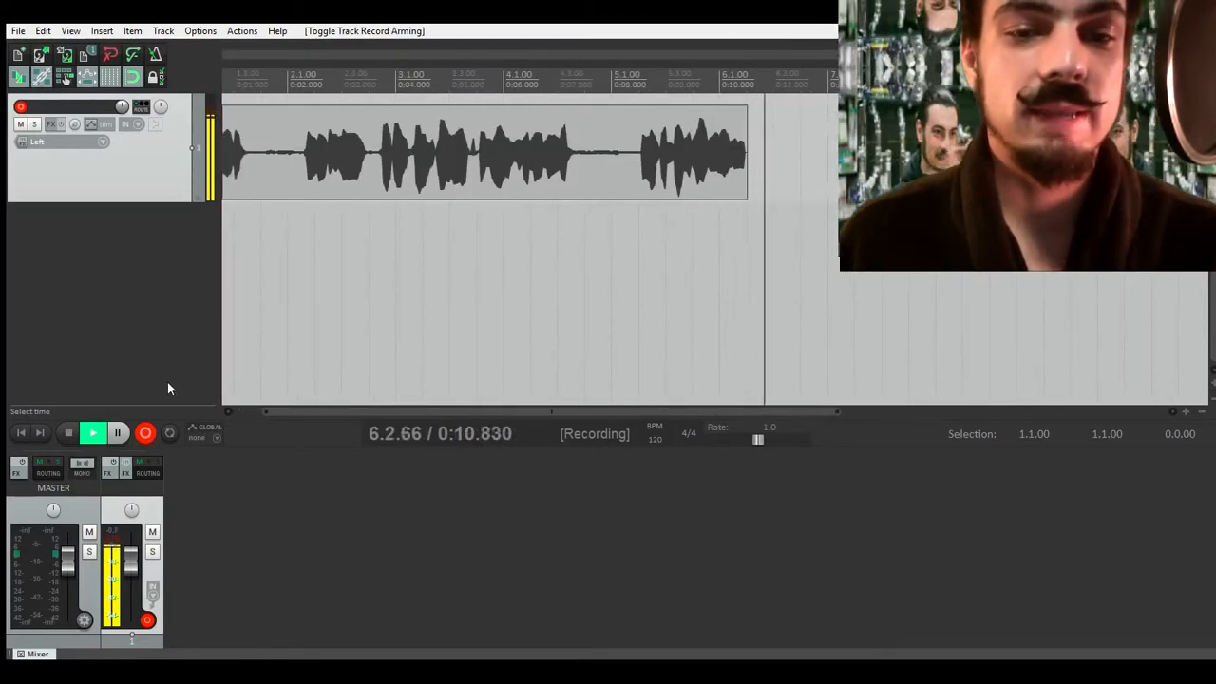
left_click(68, 430)
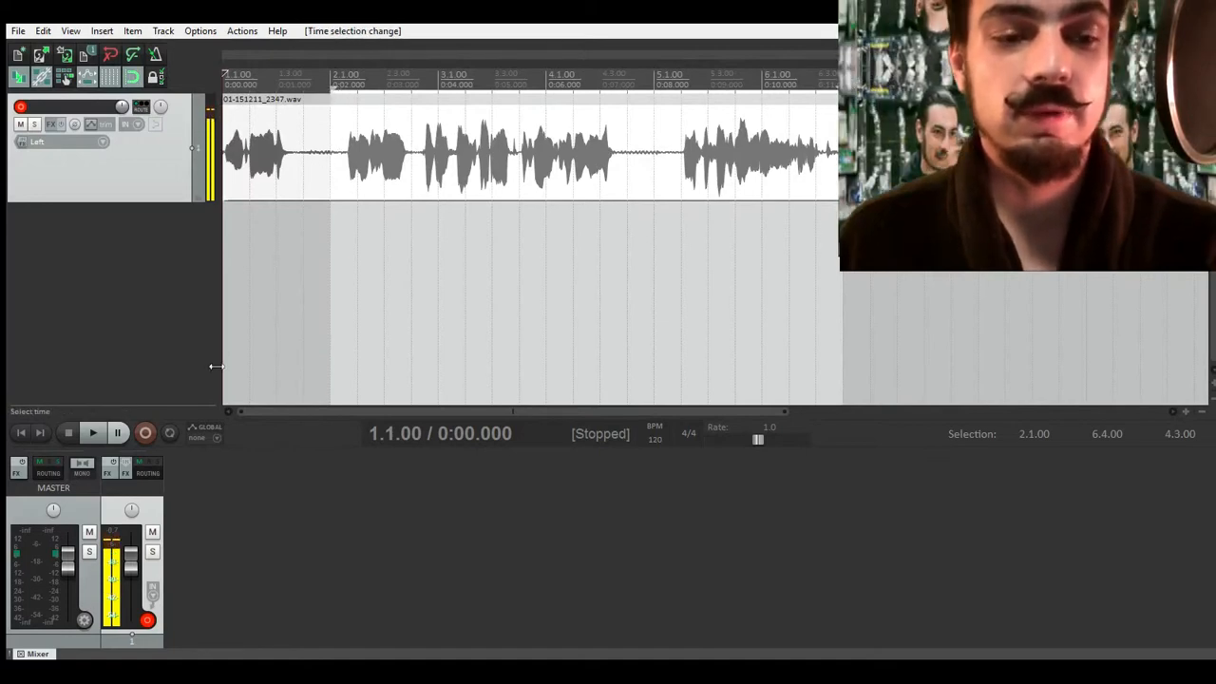
Disarm the vocal track so it is no longer record-ready
left_click(95, 430)
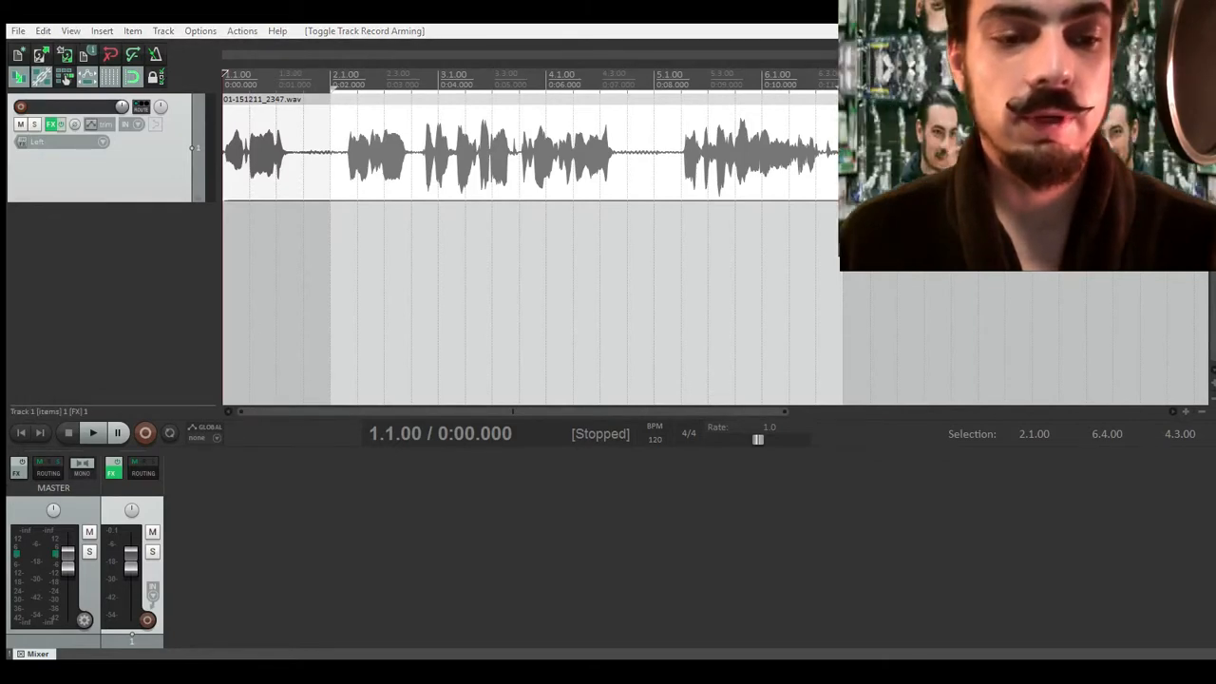
Audition the processed vocal take repeatedly, stopping and replaying it from the start
left_click(92, 433)
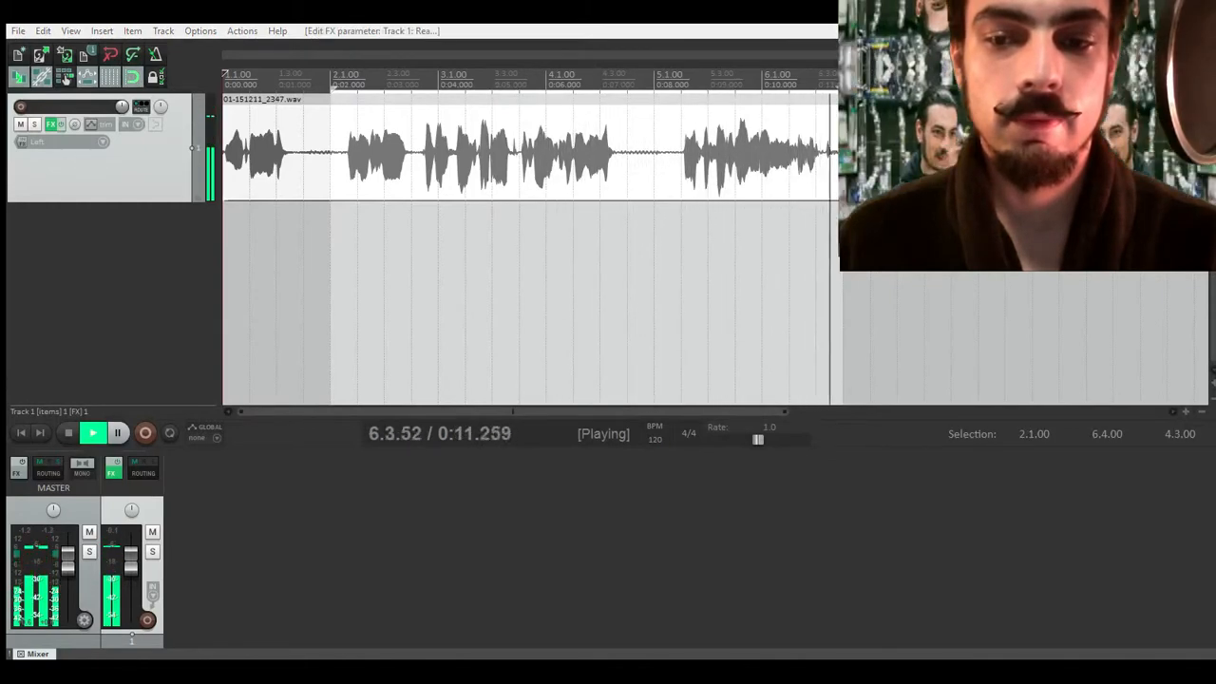
left_click(67, 431)
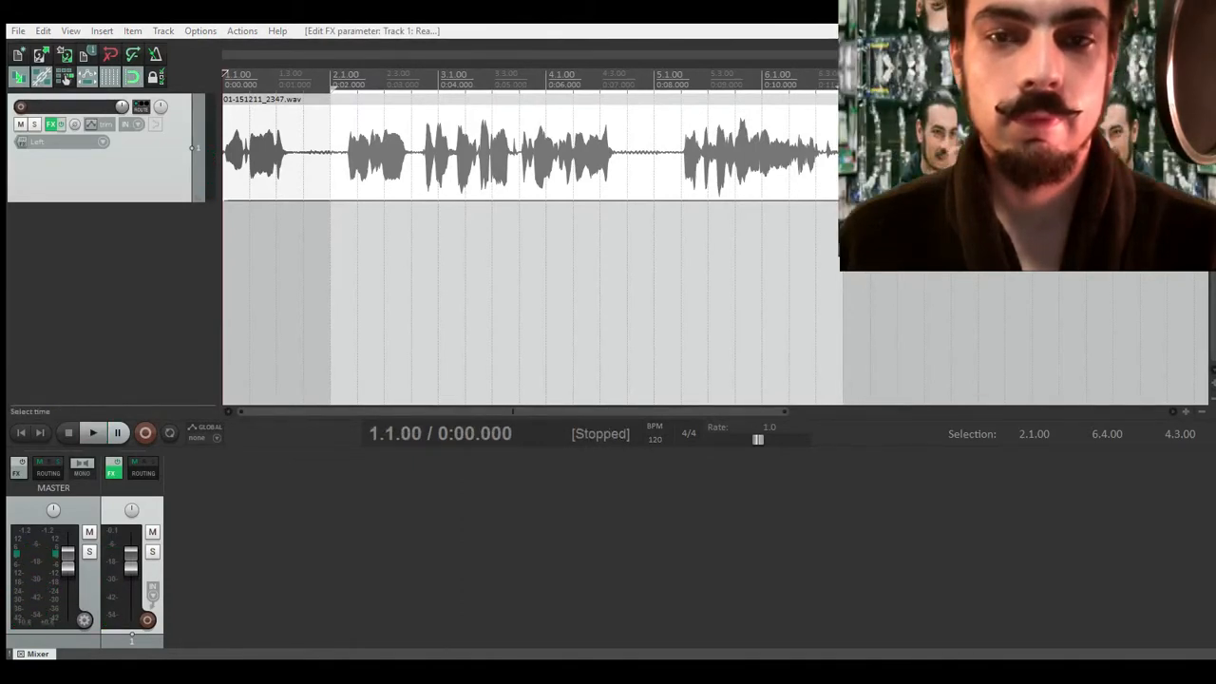
left_click(91, 434)
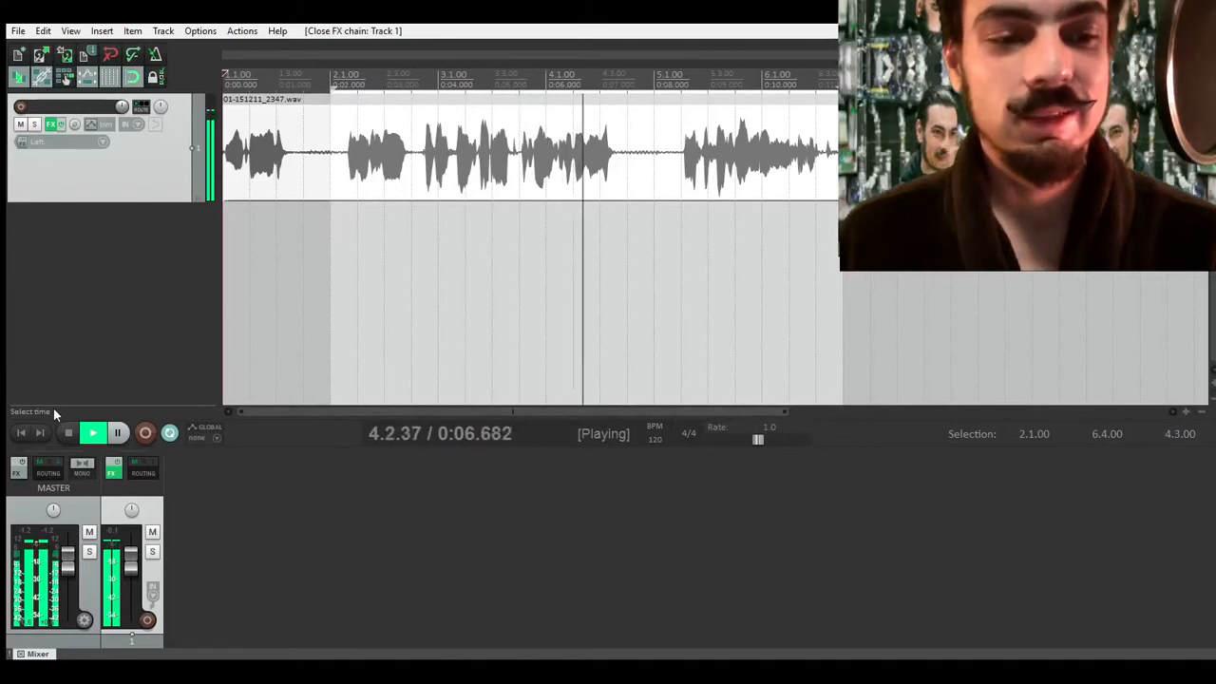
left_click(65, 431)
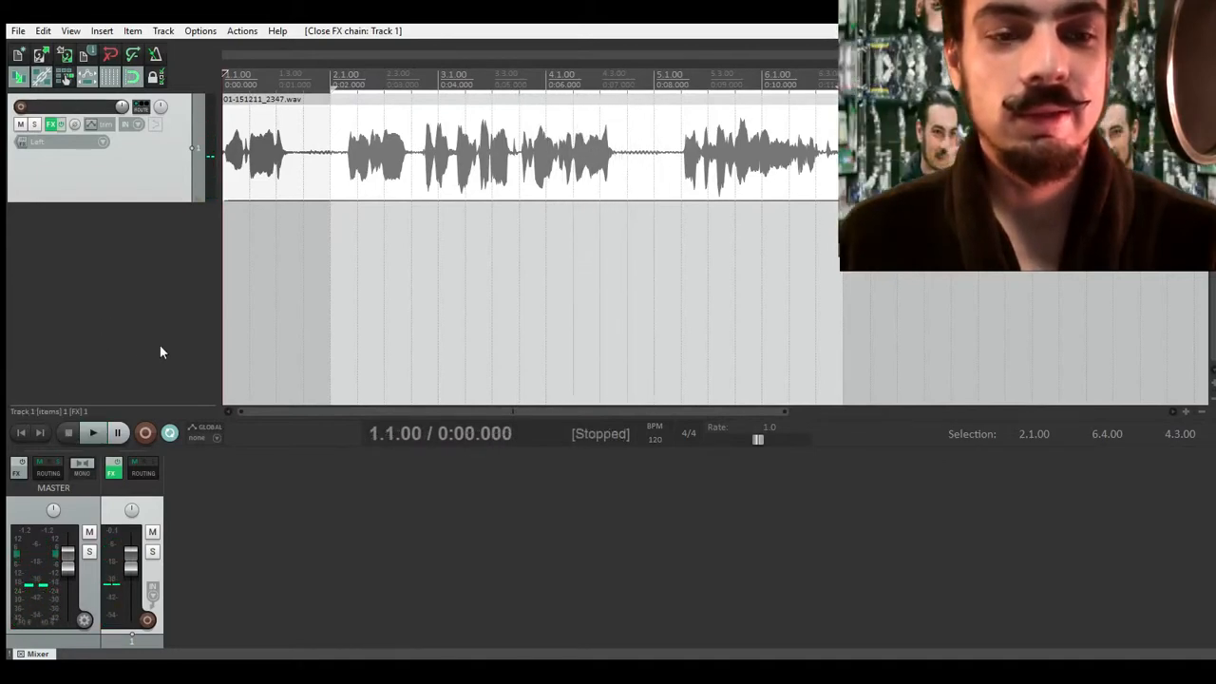
left_click(91, 433)
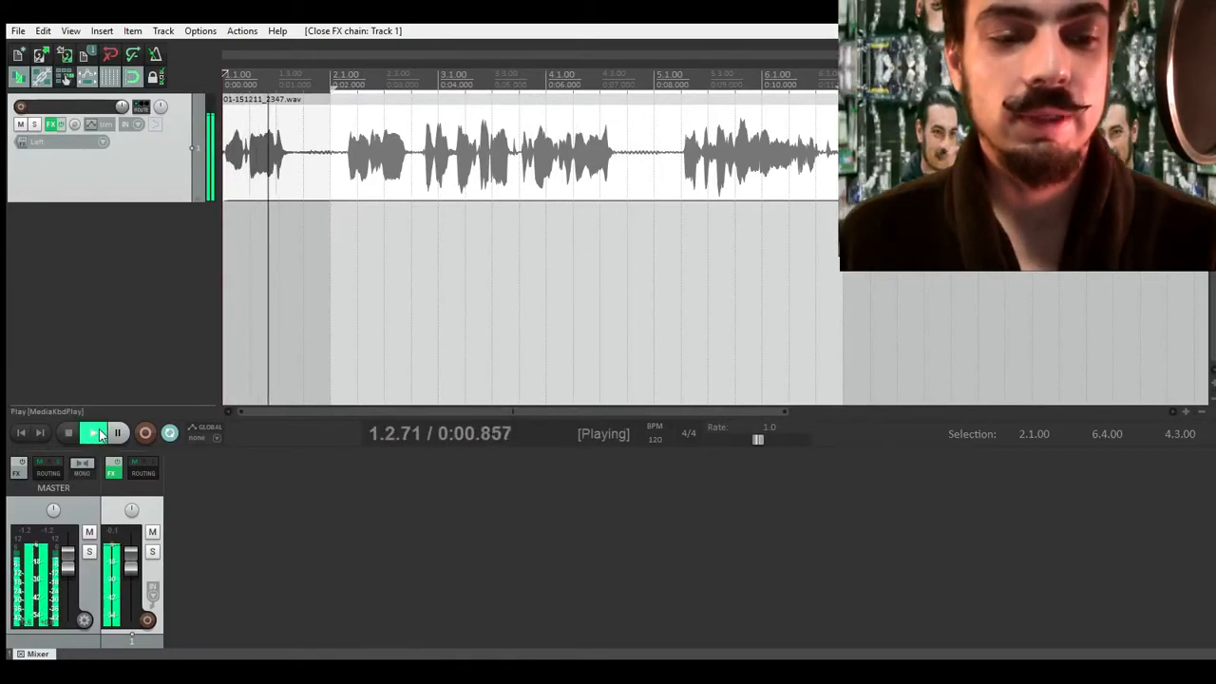